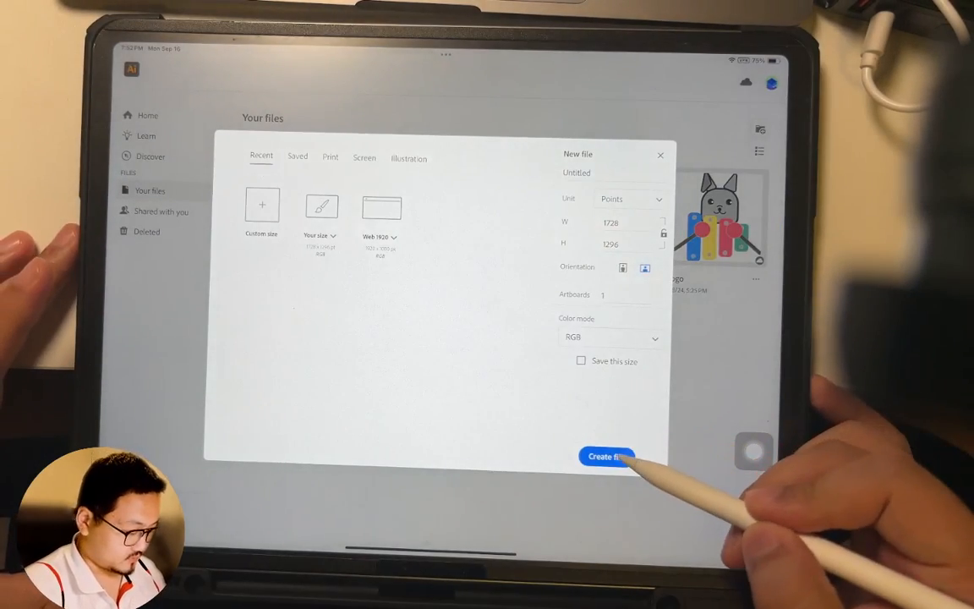
Create the blank landscape document at 1728 × 1296 points
{"action": "left_click", "coordinate": [606, 456]}
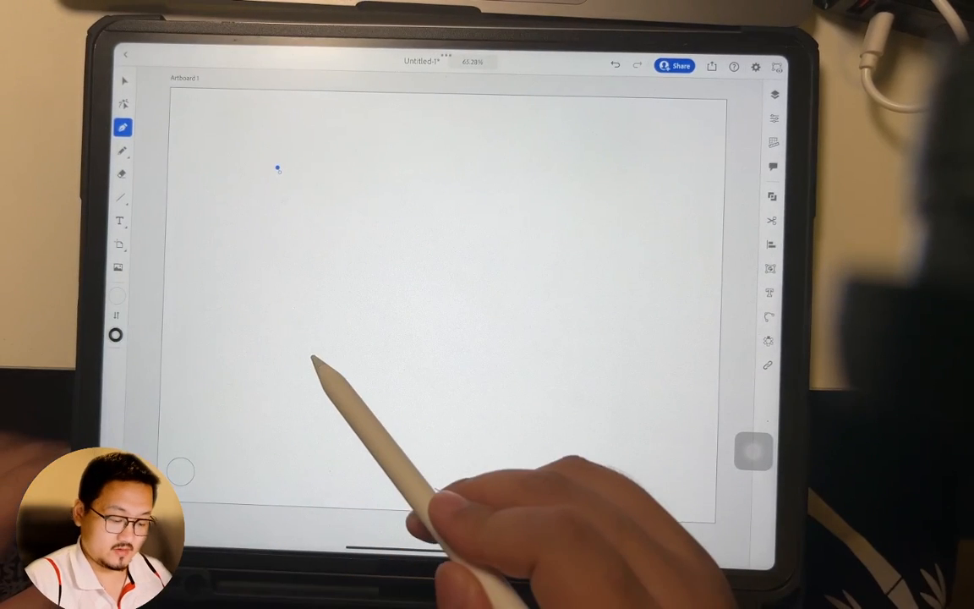
{"action": "mouse_move", "coordinate": [381, 381]}
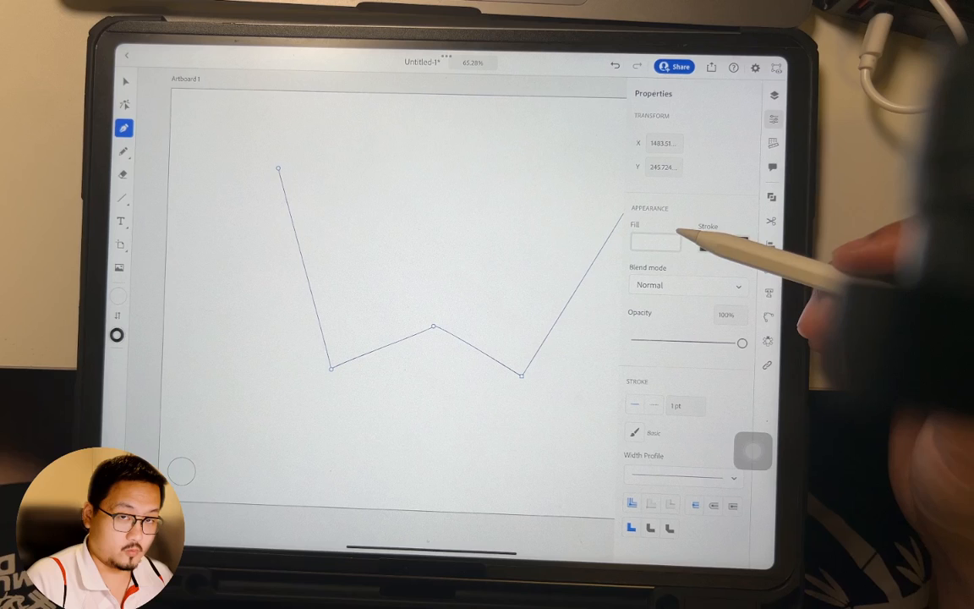
Give the W path an 80 pt bright blue stroke with Normal blend mode
{"action": "left_click", "coordinate": [719, 245]}
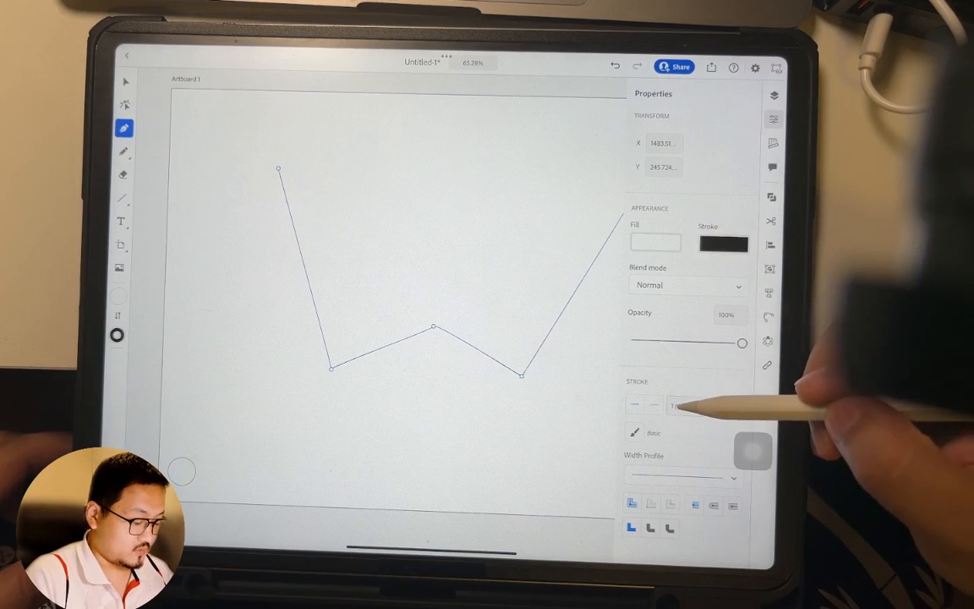
{"action": "left_click", "coordinate": [685, 406]}
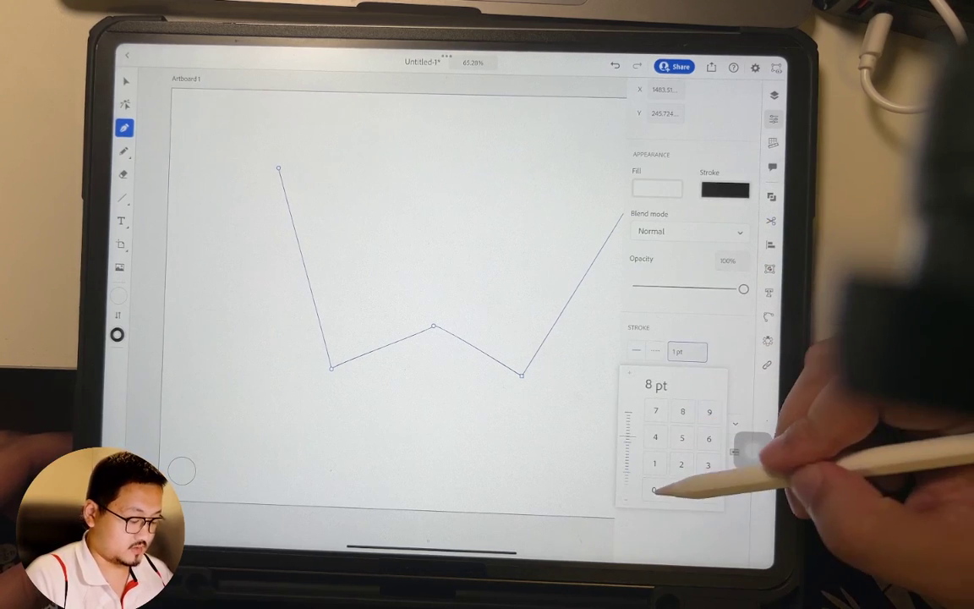
{"action": "left_click", "coordinate": [654, 491]}
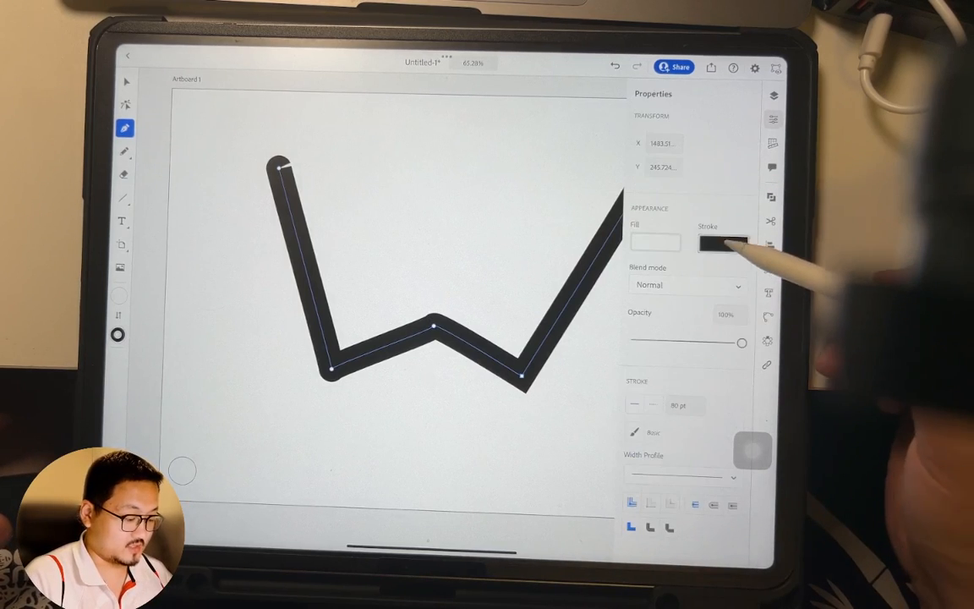
{"action": "left_click", "coordinate": [719, 244]}
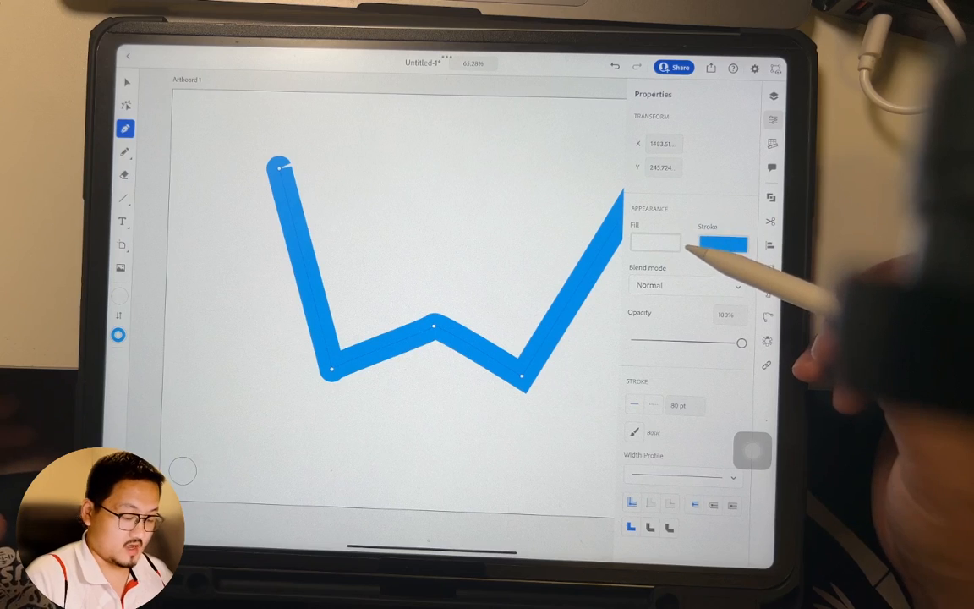
{"action": "left_click", "coordinate": [690, 285]}
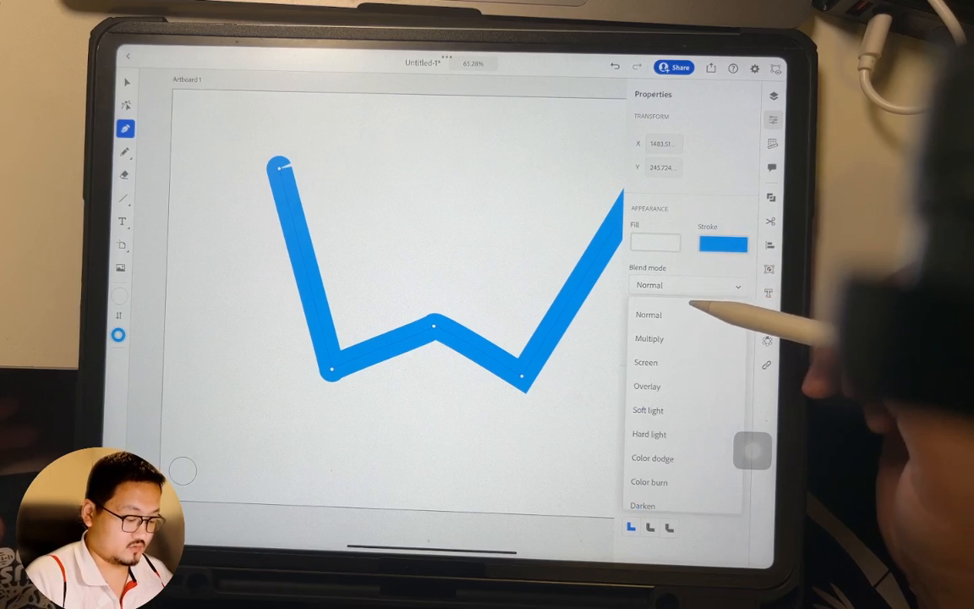
{"action": "left_click", "coordinate": [648, 315]}
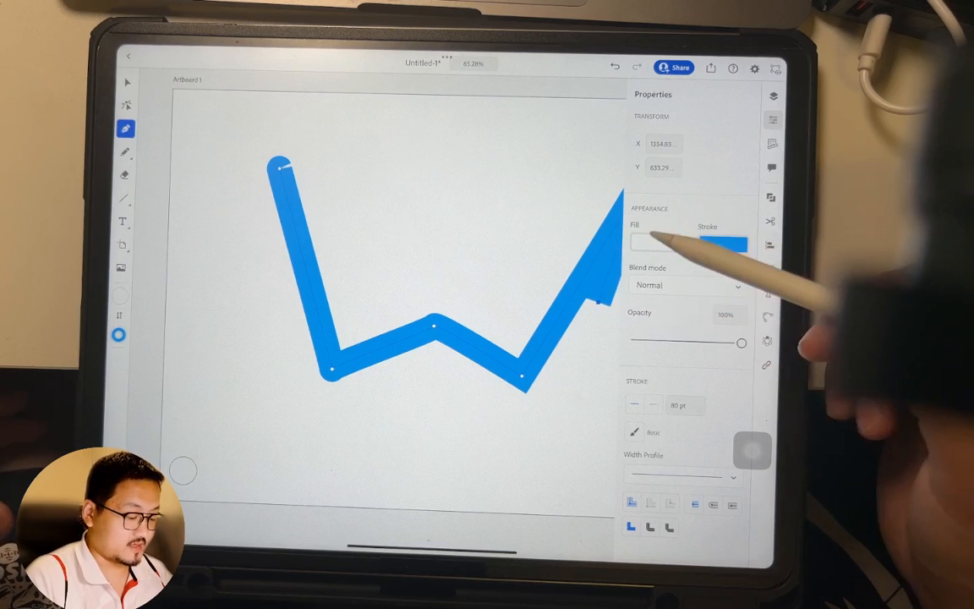
{"action": "left_click", "coordinate": [615, 68]}
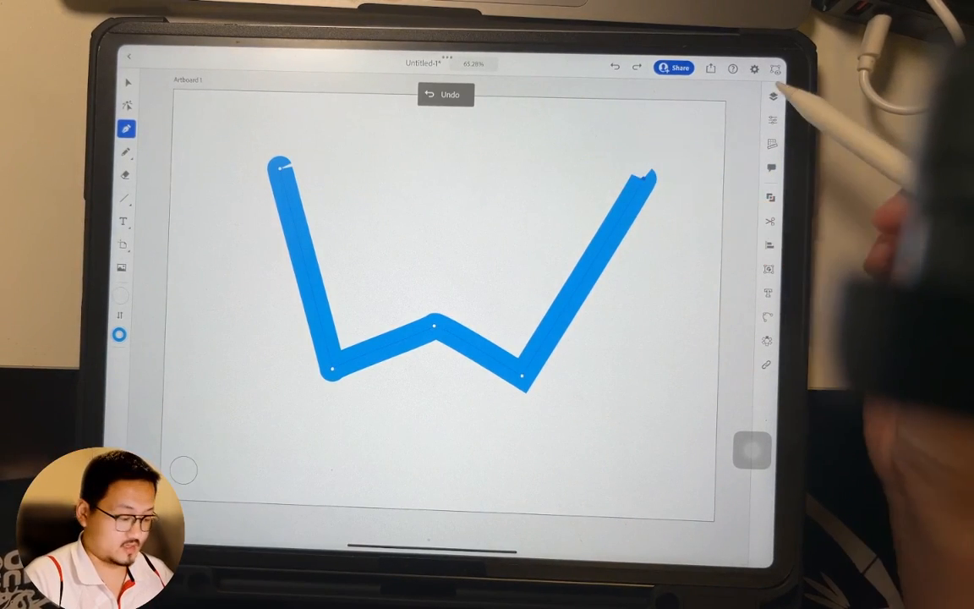
Reopen the W path's properties and outline its thick stroke into a shape
{"action": "left_click", "coordinate": [775, 69]}
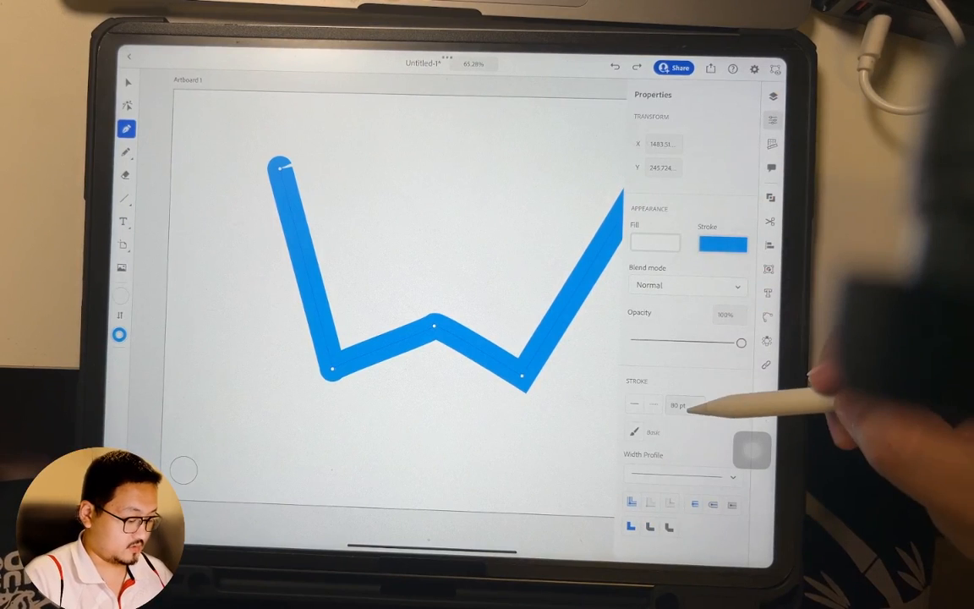
{"action": "left_click", "coordinate": [686, 404]}
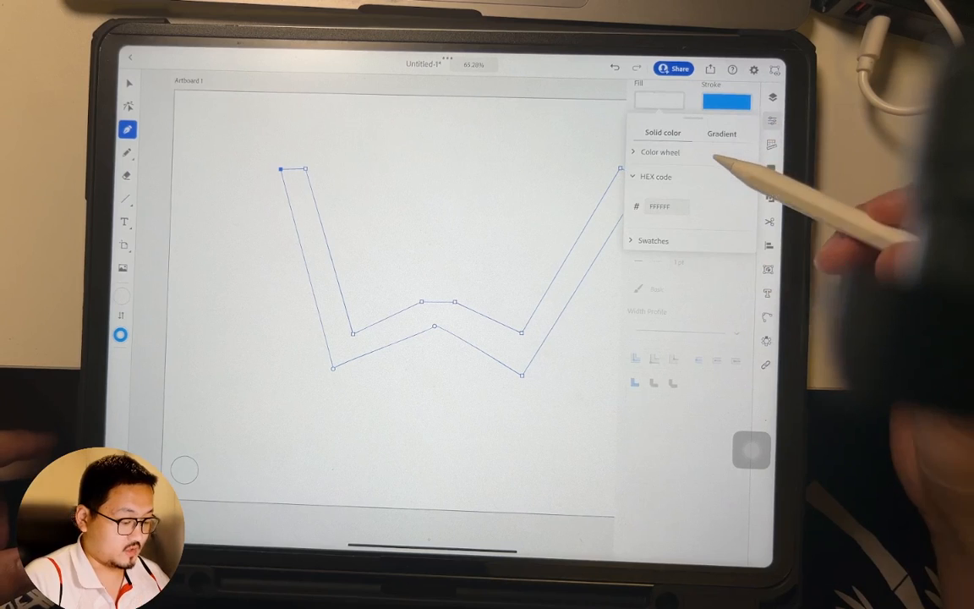
Try blue and gradient fills on the W, then settle on a salmon tone
{"action": "left_click", "coordinate": [660, 153]}
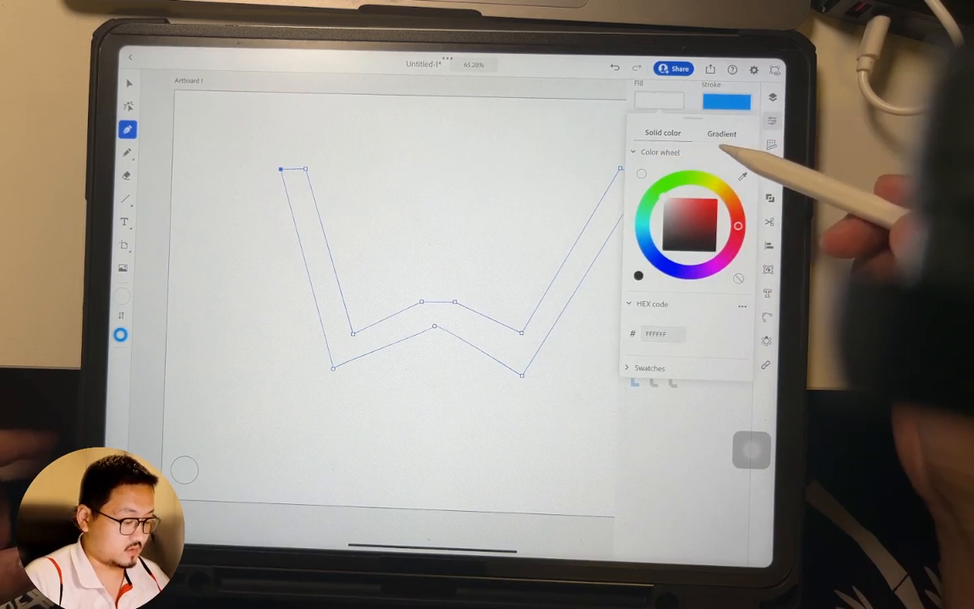
{"action": "left_click", "coordinate": [702, 199]}
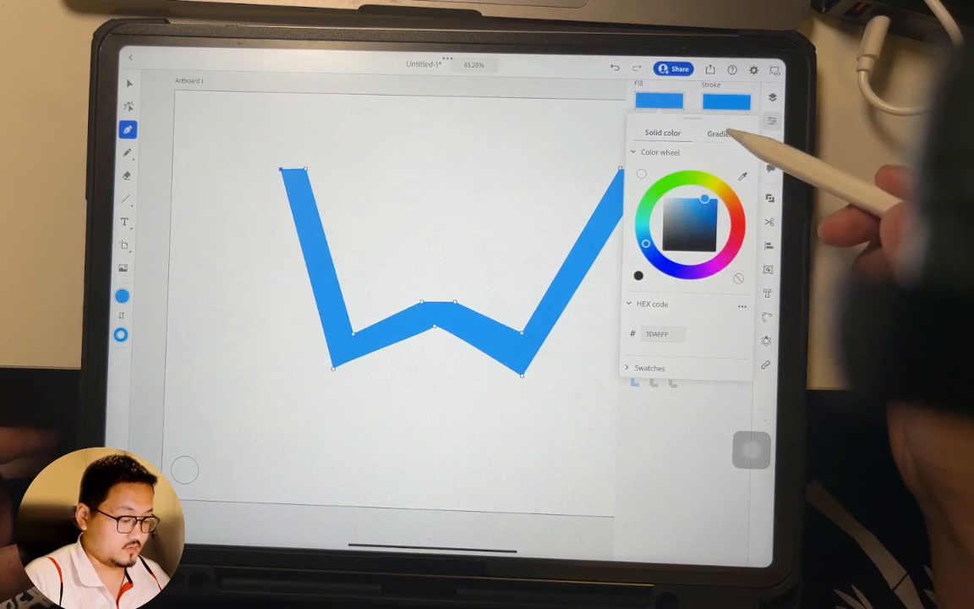
{"action": "left_click", "coordinate": [719, 133]}
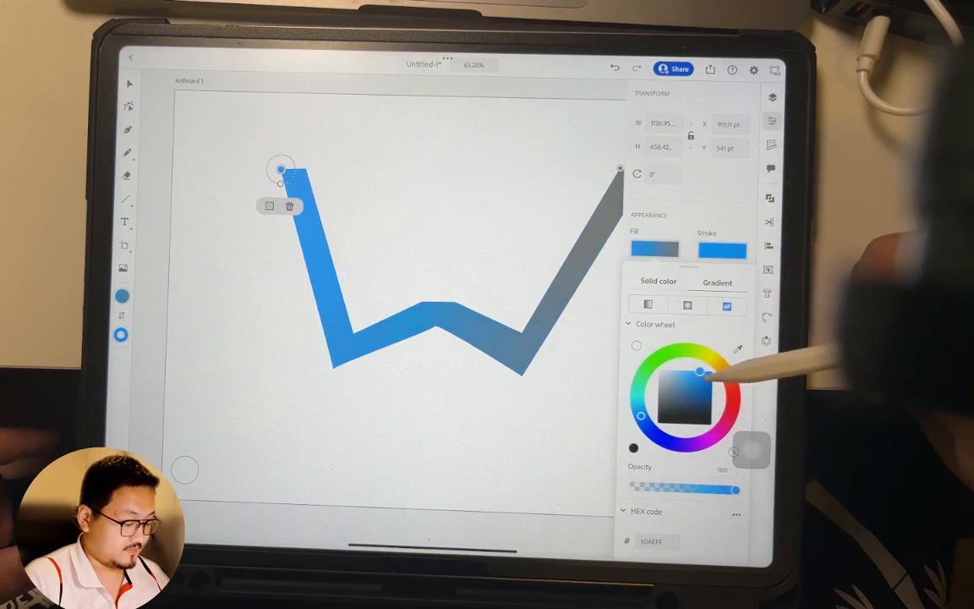
{"action": "left_click_drag", "start_coordinate": [699, 372], "coordinate": [683, 373]}
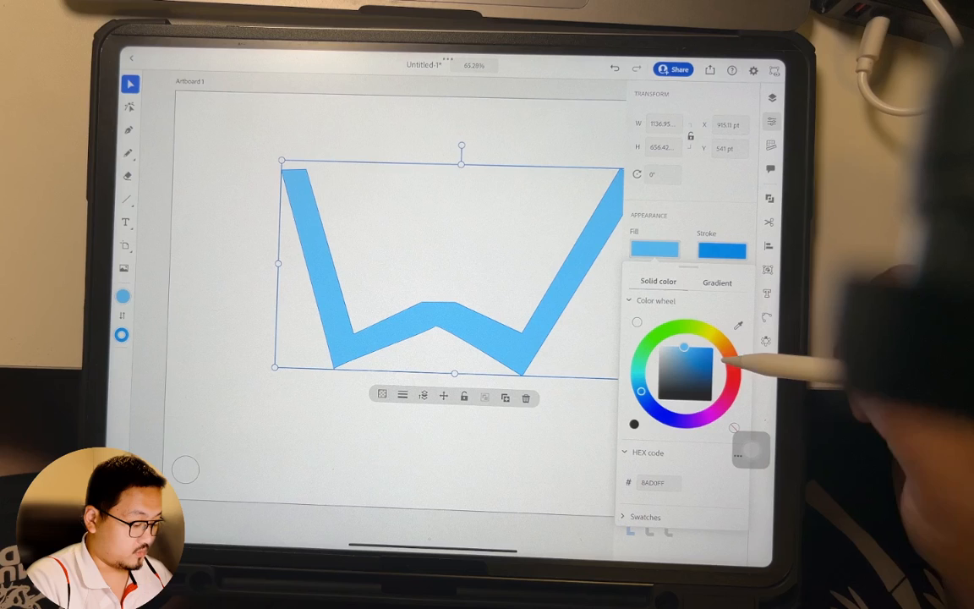
{"action": "left_click", "coordinate": [729, 353]}
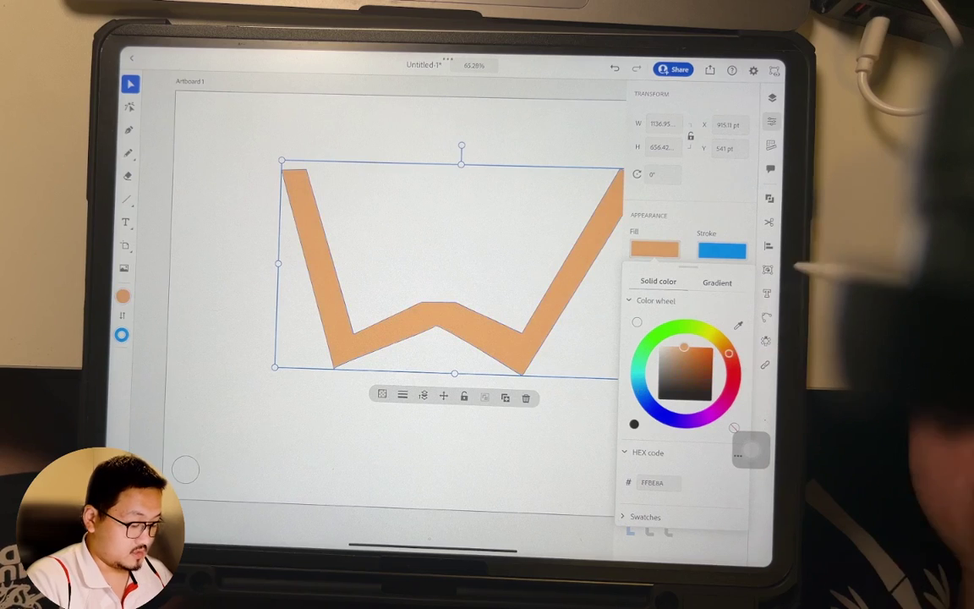
{"action": "left_click_drag", "start_coordinate": [728, 353], "coordinate": [711, 363]}
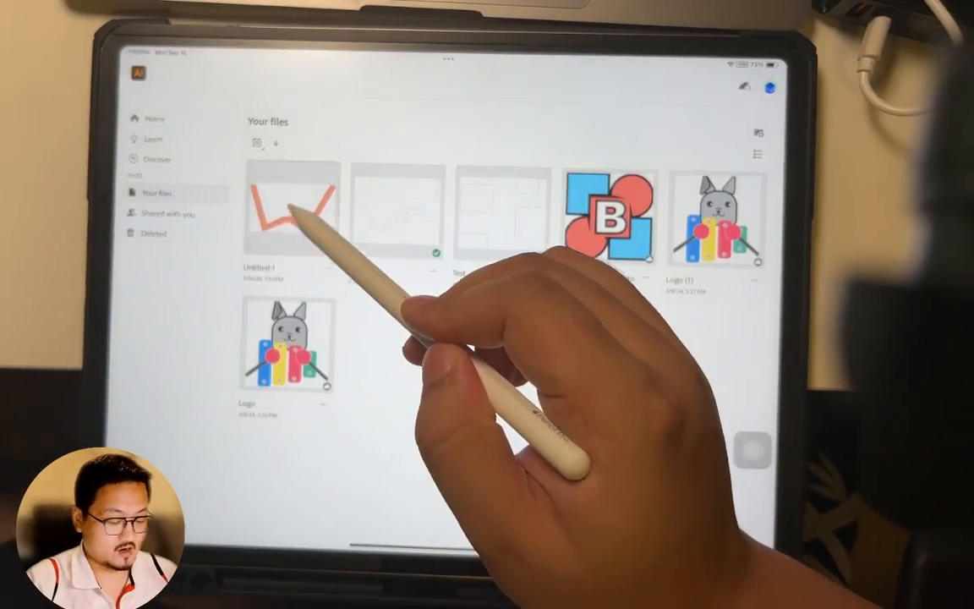
Reopen Untitled-1 from the Your files gallery
{"action": "double_click", "coordinate": [292, 207]}
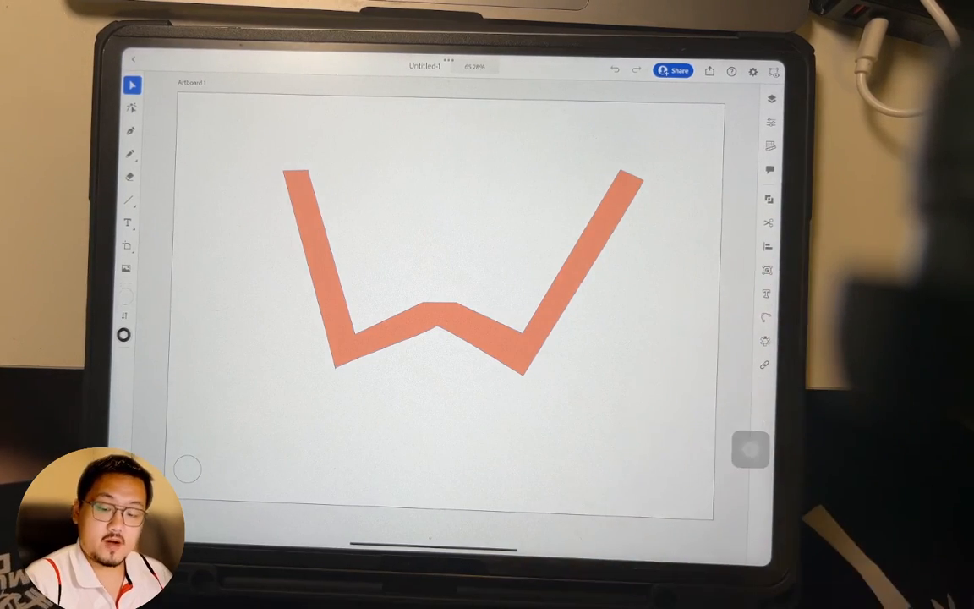
{"action": "mouse_move", "coordinate": [642, 254]}
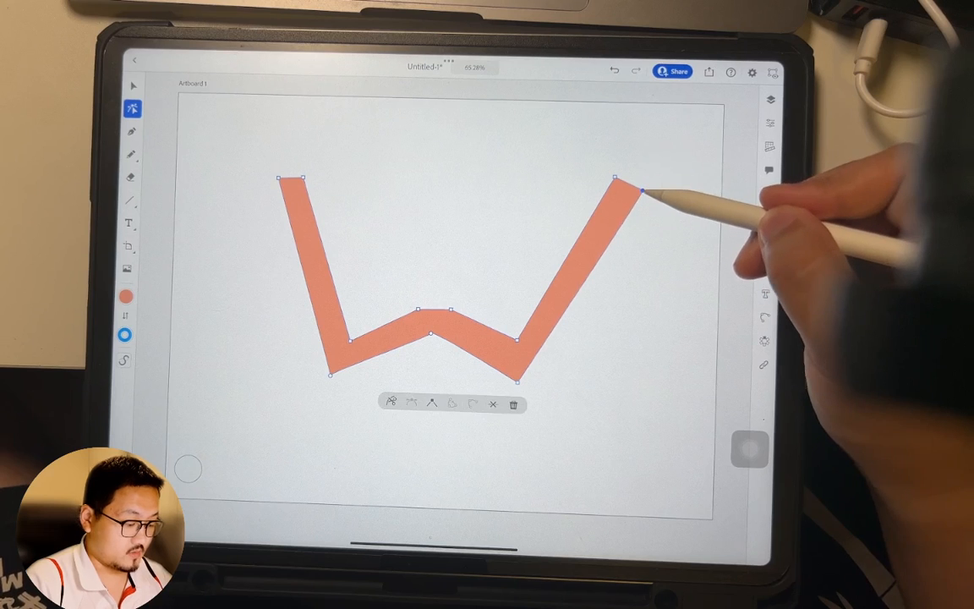
Reshape the W's top-right corner, middle-peak point and curve handle, and an arm tip
{"action": "left_click_drag", "start_coordinate": [643, 193], "coordinate": [617, 192]}
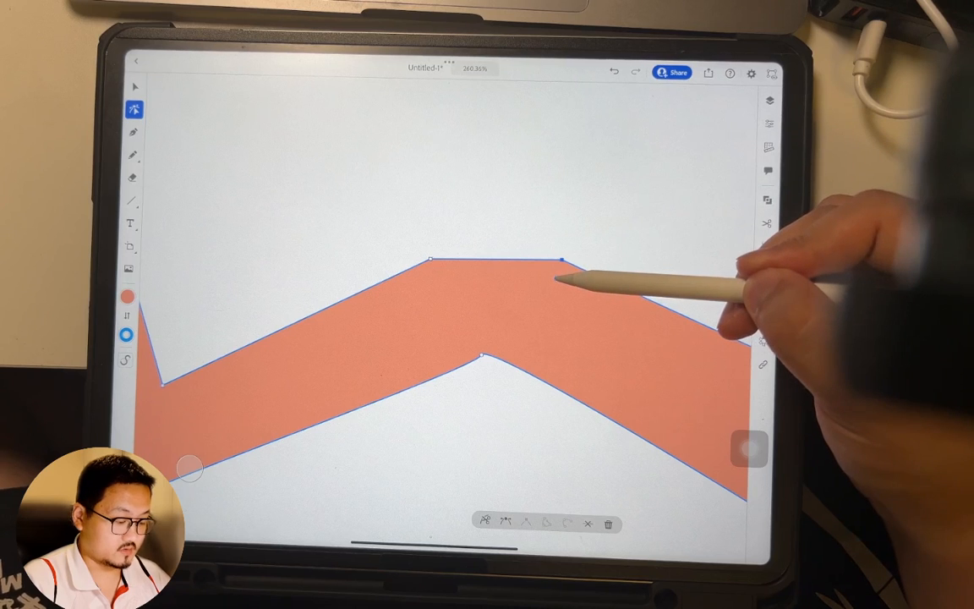
{"action": "left_click_drag", "start_coordinate": [565, 255], "coordinate": [548, 324]}
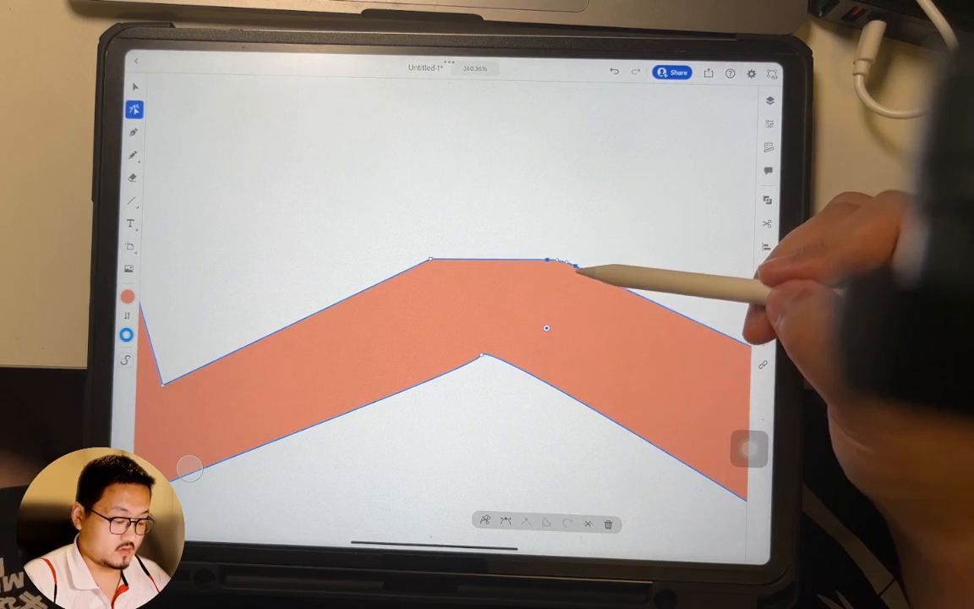
{"action": "left_click_drag", "start_coordinate": [554, 258], "coordinate": [596, 207]}
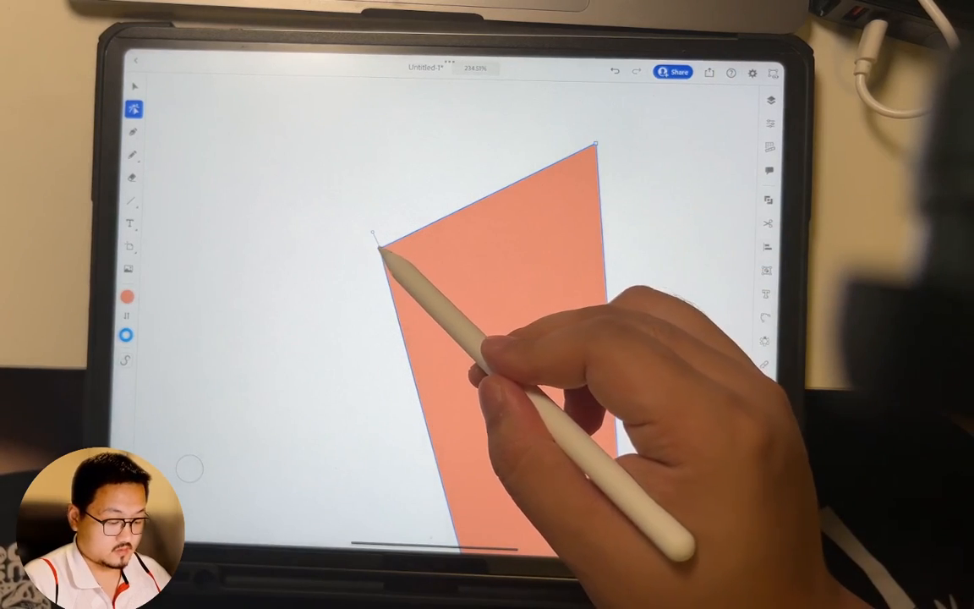
{"action": "left_click_drag", "start_coordinate": [597, 143], "coordinate": [584, 148]}
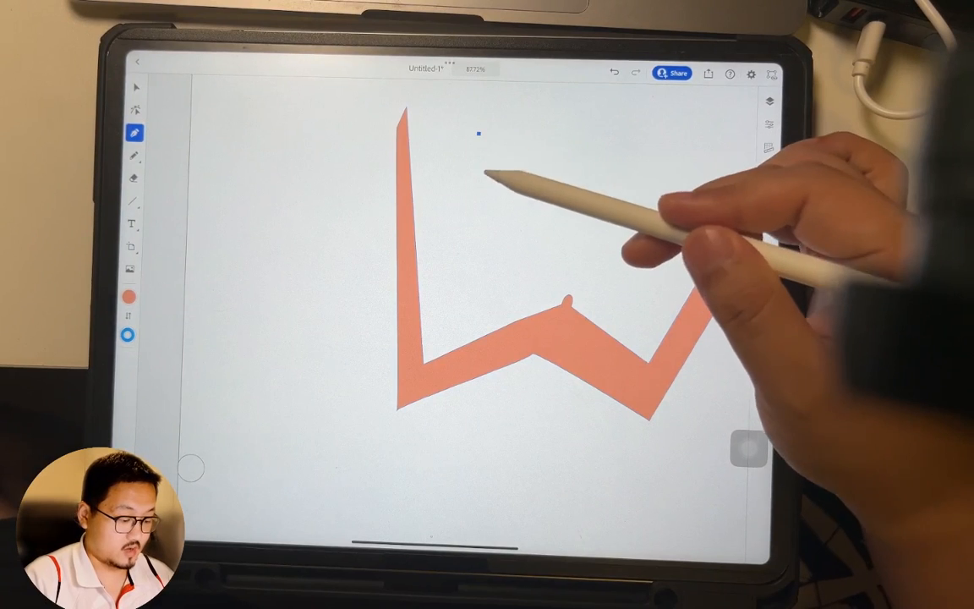
Place the J outline's top, bottom hook and extra anchor points beside the W's left arm
{"action": "left_click_drag", "start_coordinate": [484, 136], "coordinate": [448, 279]}
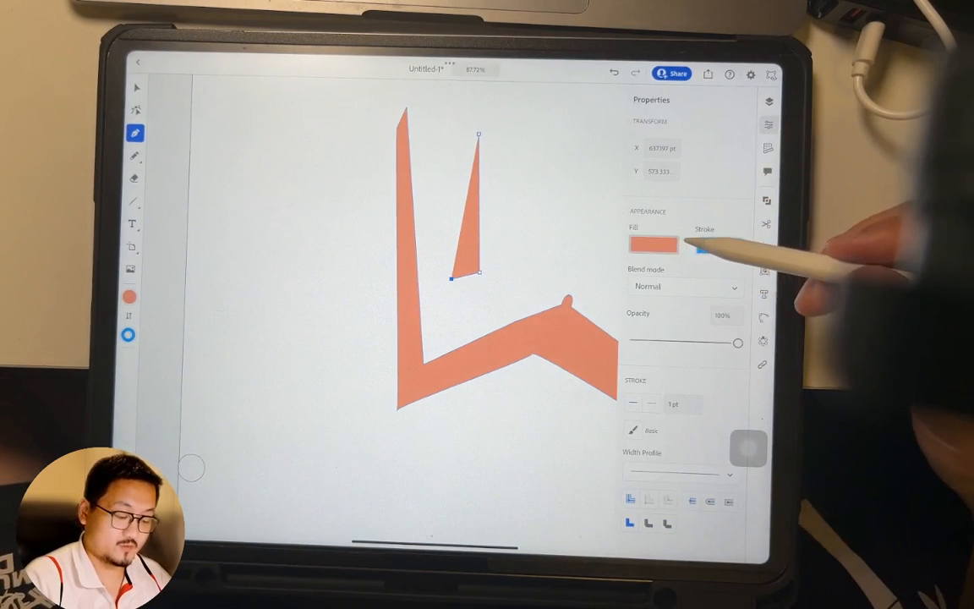
{"action": "left_click", "coordinate": [719, 246]}
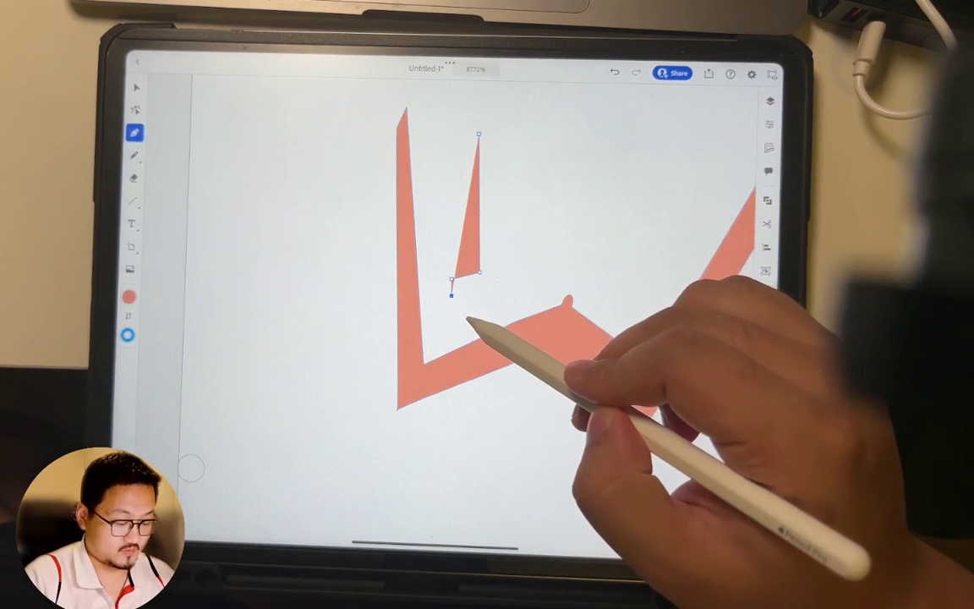
{"action": "left_click_drag", "start_coordinate": [448, 296], "coordinate": [478, 300]}
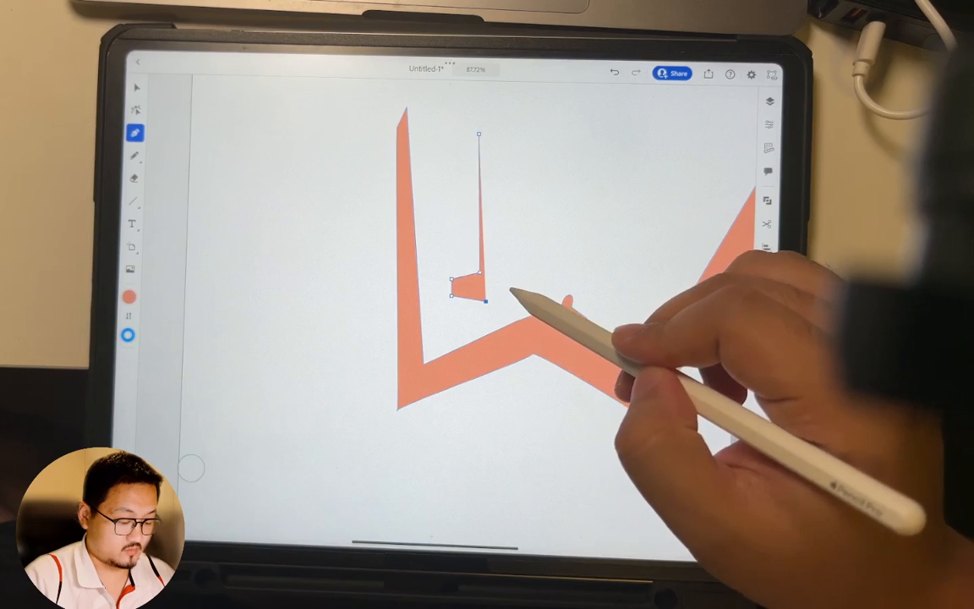
{"action": "left_click_drag", "start_coordinate": [478, 134], "coordinate": [503, 152]}
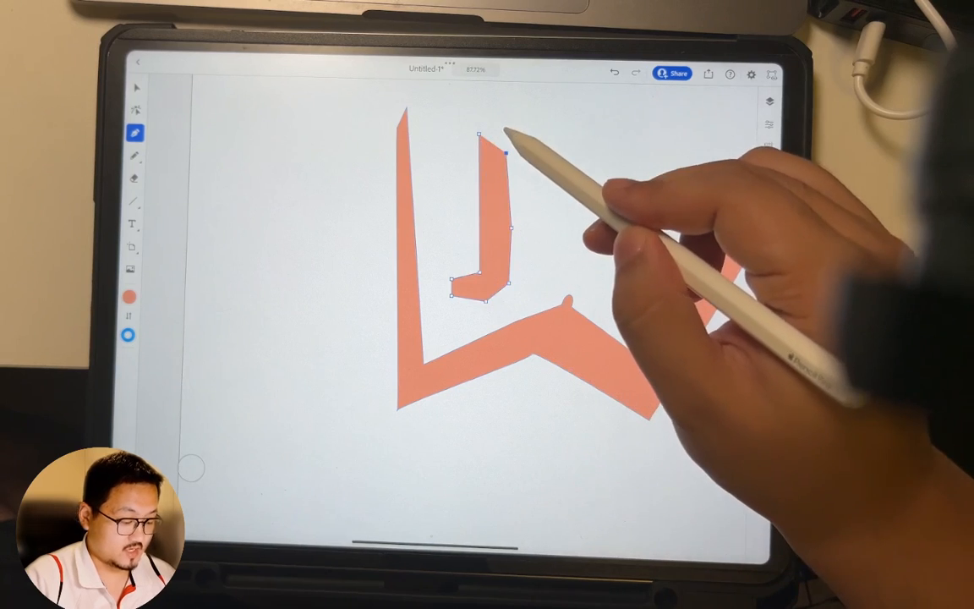